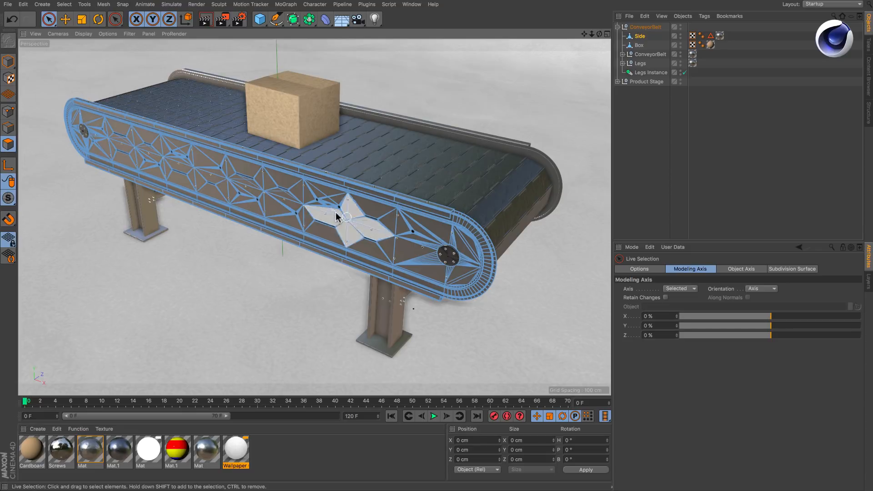
Switch the selection tool to Phong Break Selection from the Select menu.
click(315, 220)
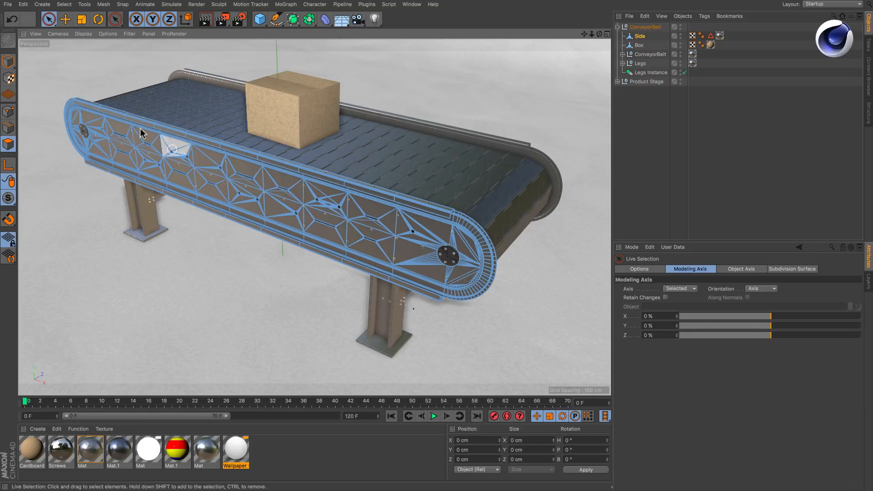
click(63, 5)
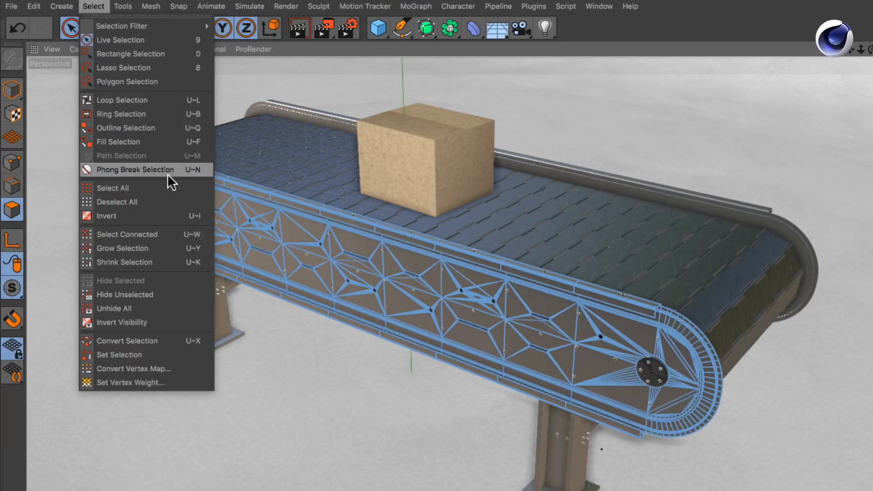
click(134, 169)
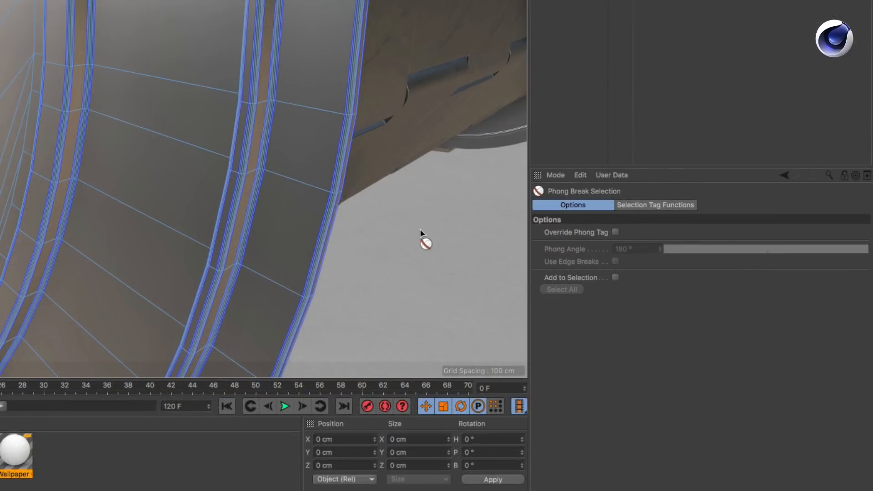
mouse_move(597, 234)
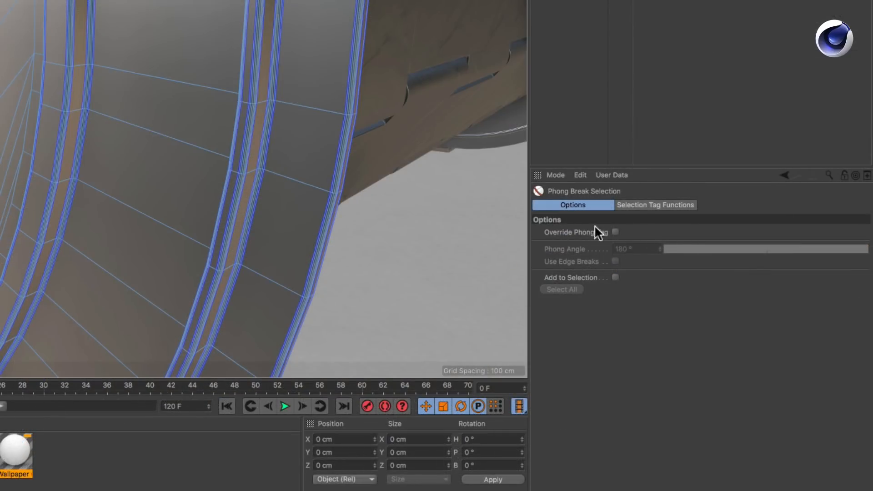
Override the phong tag at an 18.2° angle and select the curved side band.
click(615, 232)
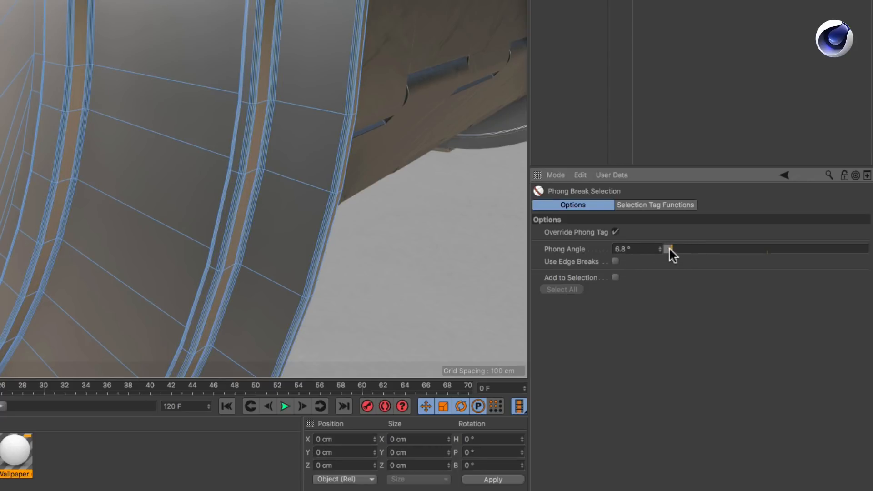
drag(667, 248, 679, 249)
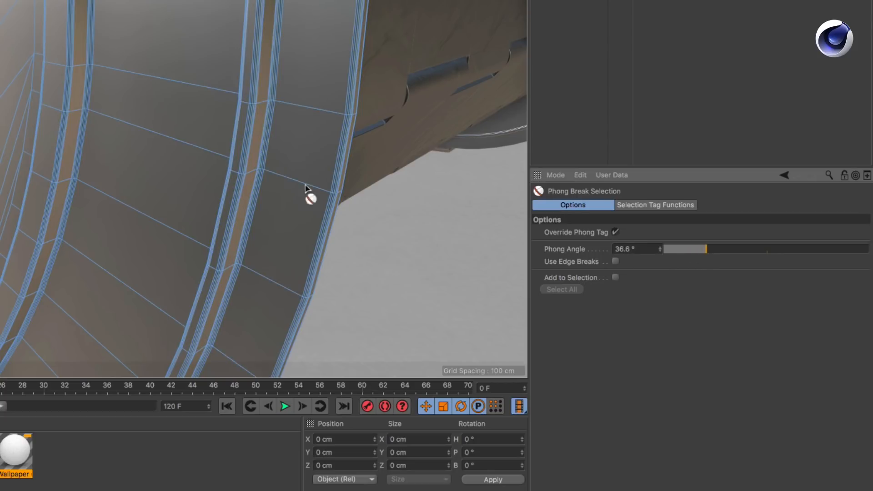
drag(704, 249, 693, 248)
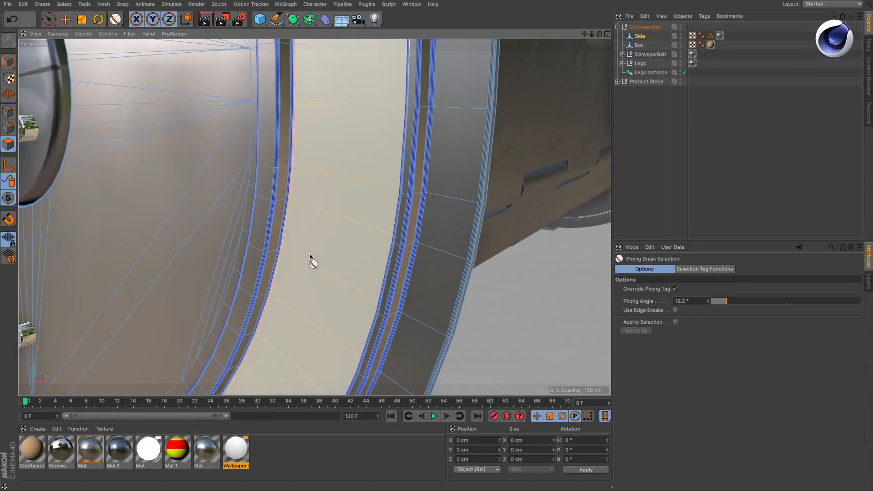
click(457, 167)
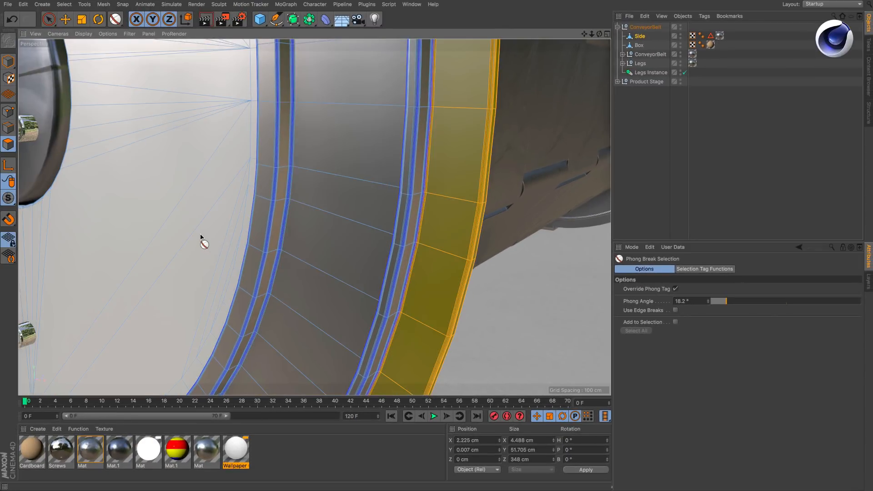